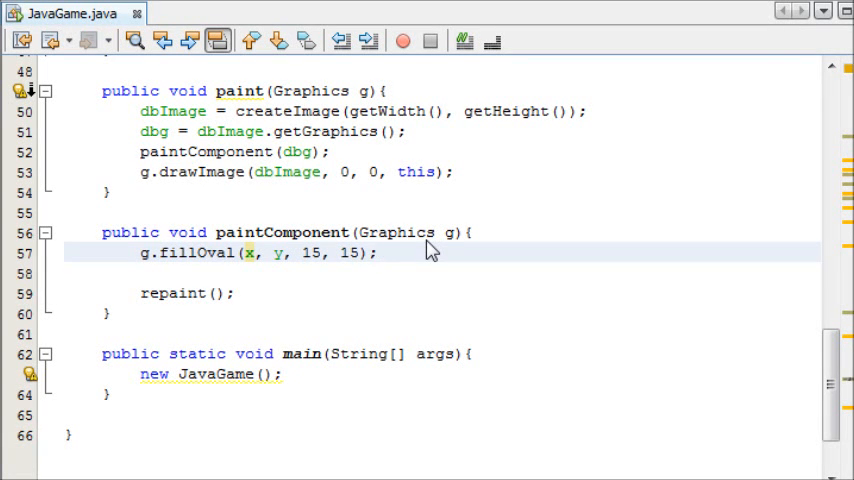
- In keyPressed, replace x--, x++, y--, y++ with x += -5, x += +5, y += -5, y += +5
{"action": "left_click", "coordinate": [375, 253]}
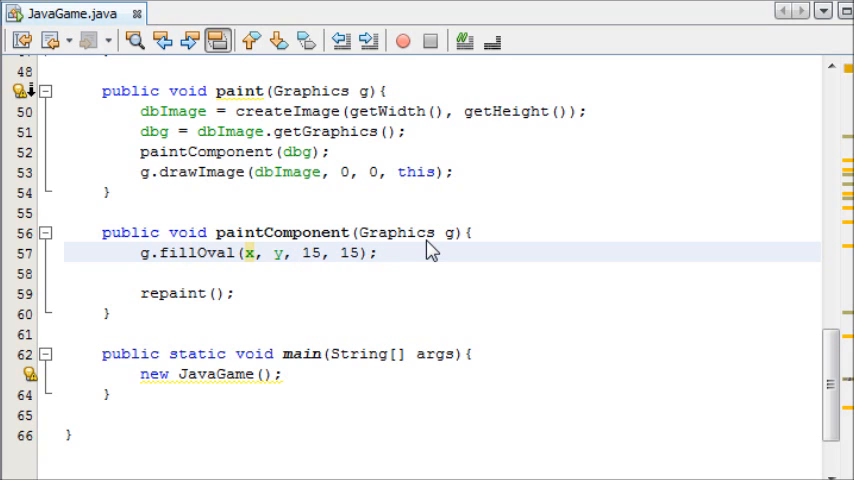
{"action": "left_click", "coordinate": [378, 253]}
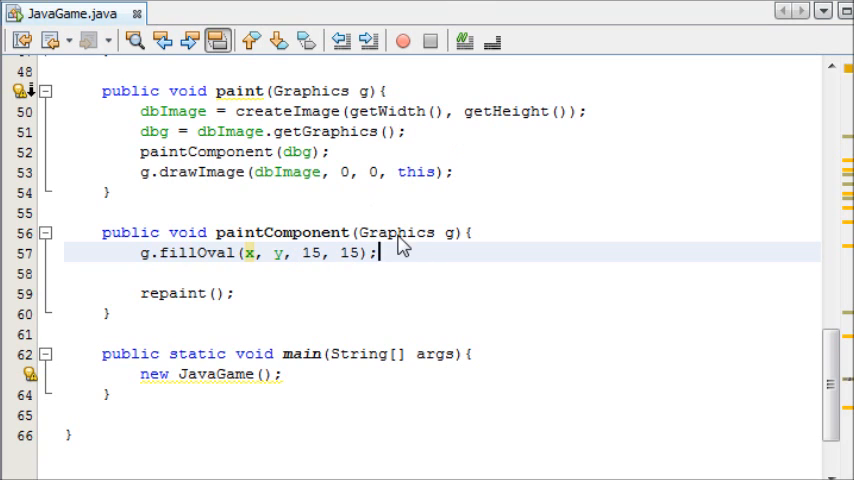
{"action": "mouse_move", "coordinate": [278, 232]}
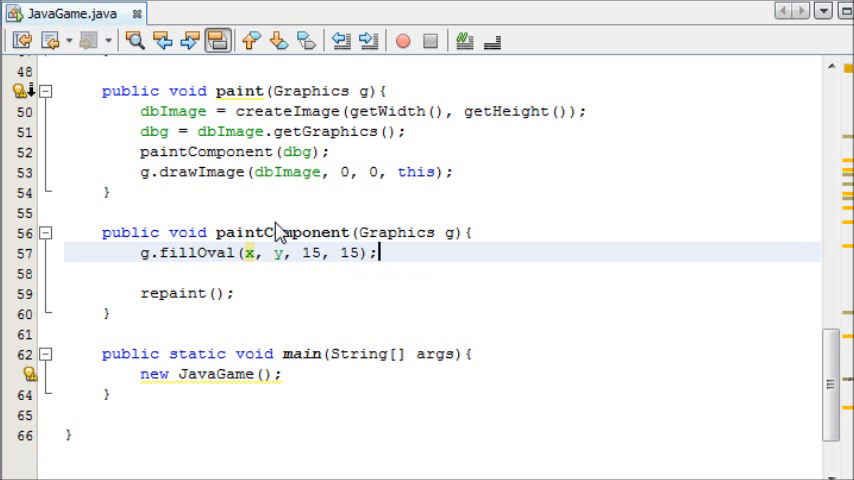
{"action": "scroll", "scroll_direction": "up", "scroll_amount": 3}
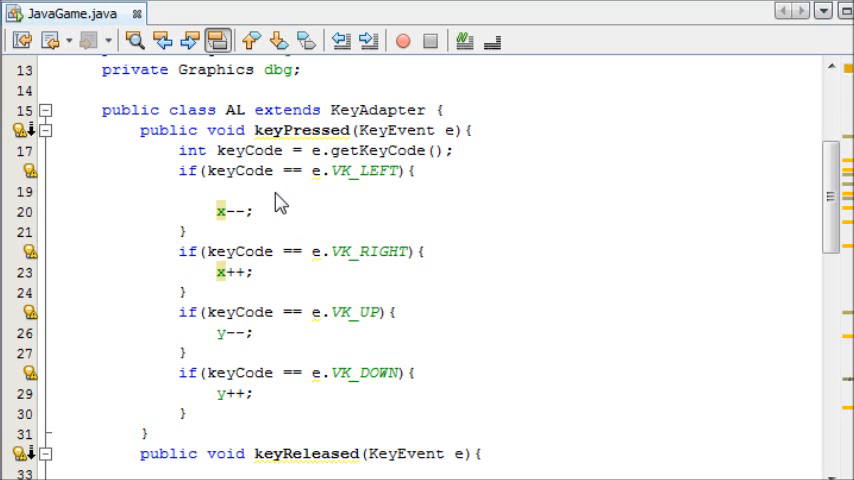
{"action": "left_click", "coordinate": [240, 212]}
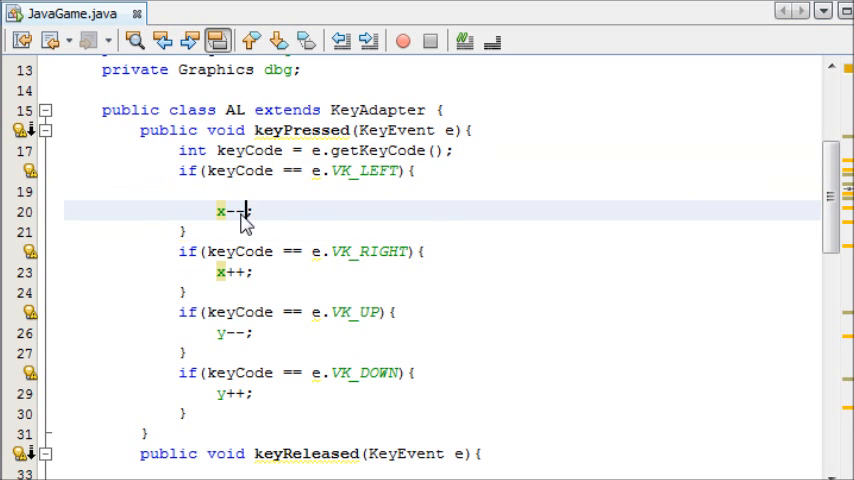
{"action": "scroll", "scroll_direction": "down", "scroll_amount": 3}
{"action": "type", "text": " + "}
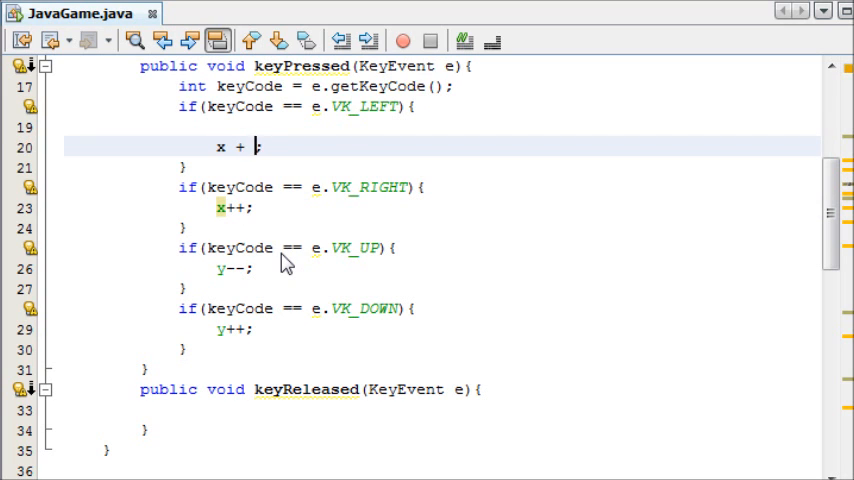
{"action": "type", "text": "= -5"}
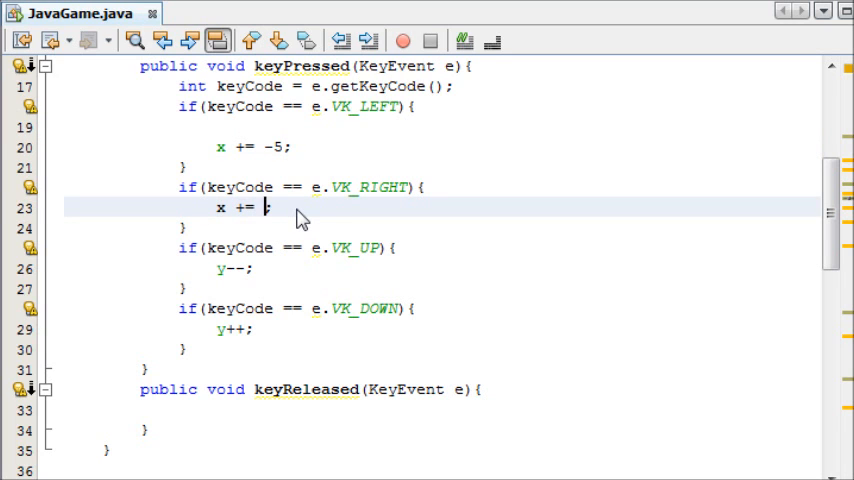
{"action": "type", "text": "+5"}
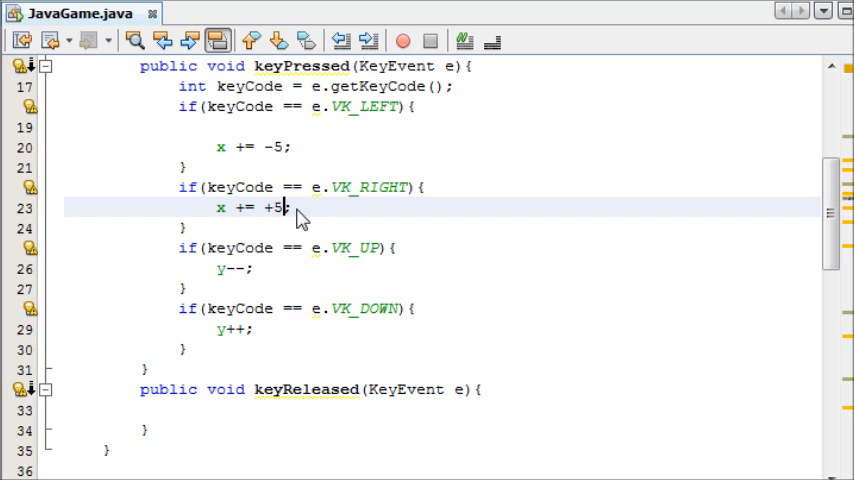
{"action": "left_click", "coordinate": [228, 268]}
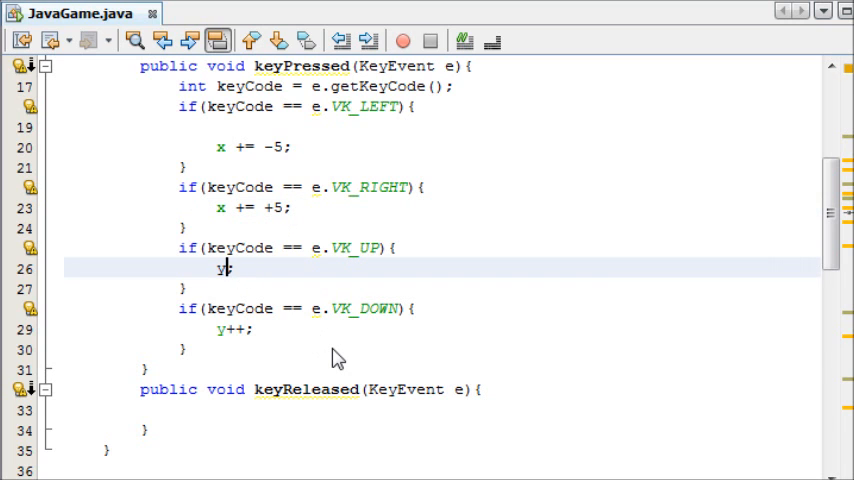
{"action": "type", "text": "+= -5"}
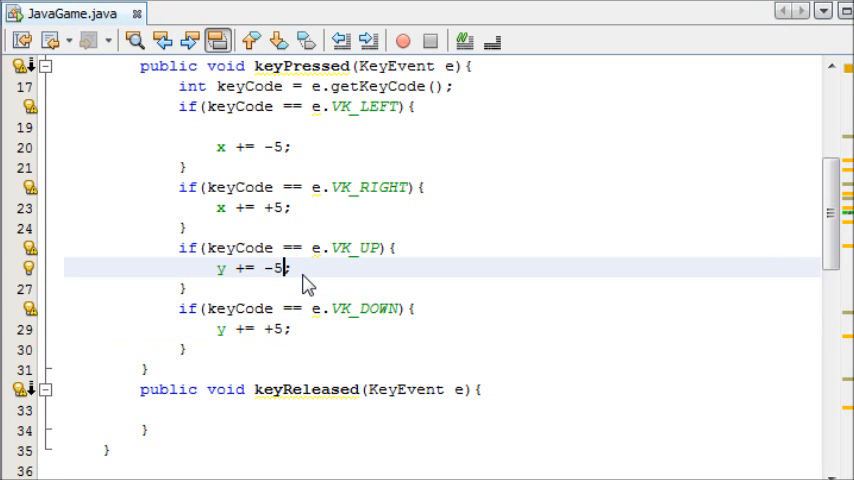
{"action": "scroll", "scroll_direction": "up", "scroll_amount": 3}
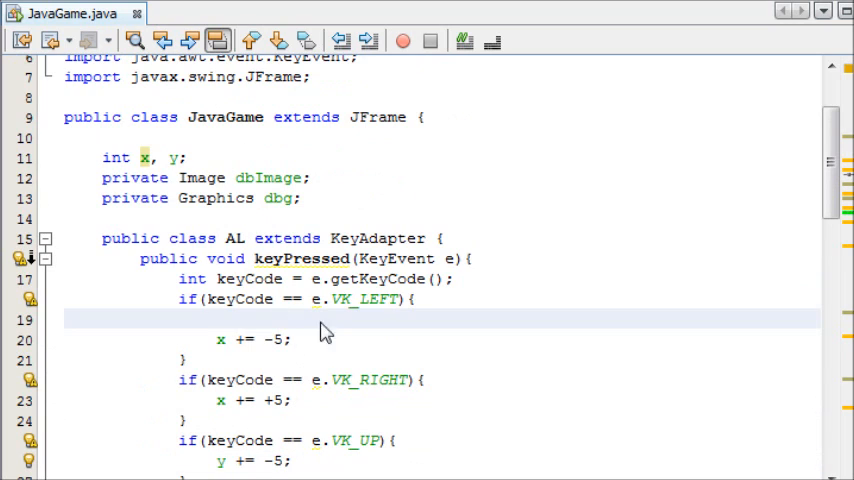
{"action": "mouse_move", "coordinate": [463, 348]}
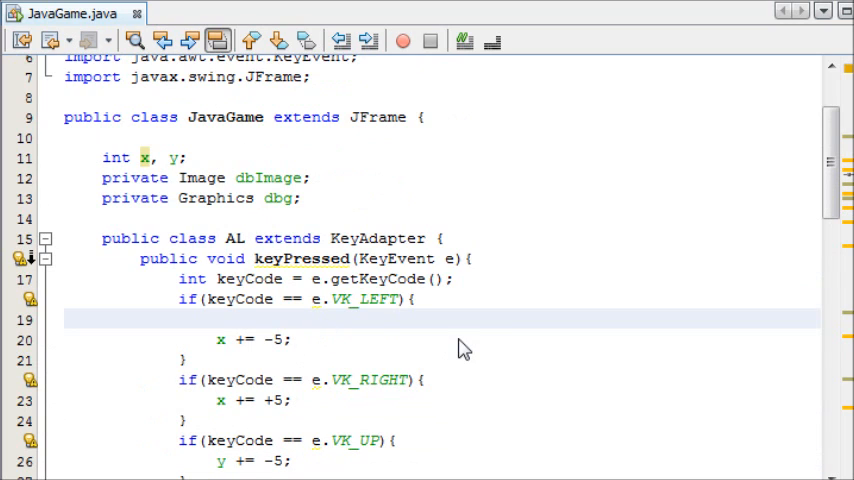
{"action": "left_click", "coordinate": [216, 318]}
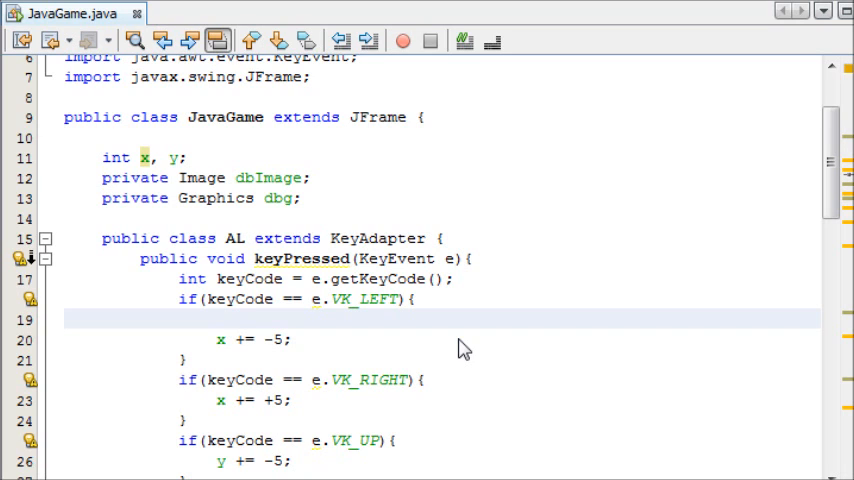
{"action": "left_click", "coordinate": [217, 317]}
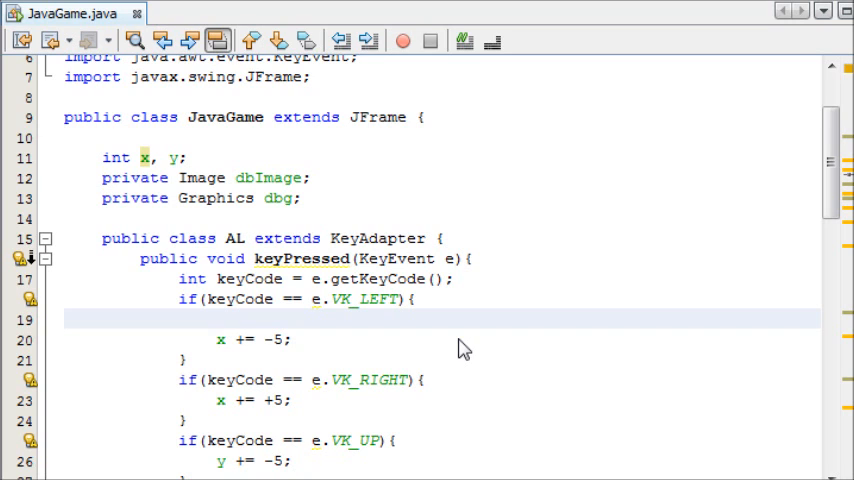
{"action": "left_click", "coordinate": [217, 318]}
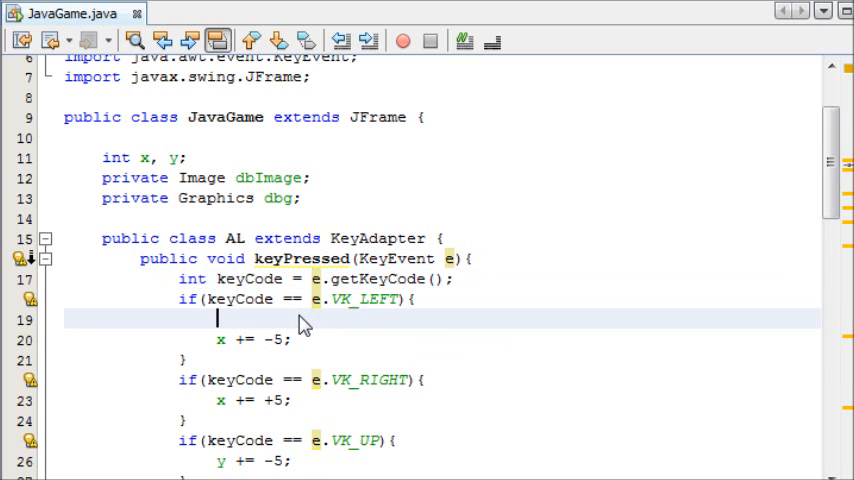
- Add 'if(x <= 0) x = 0; else' before x += -5 in the VK_LEFT block
{"action": "type", "text": "if"}
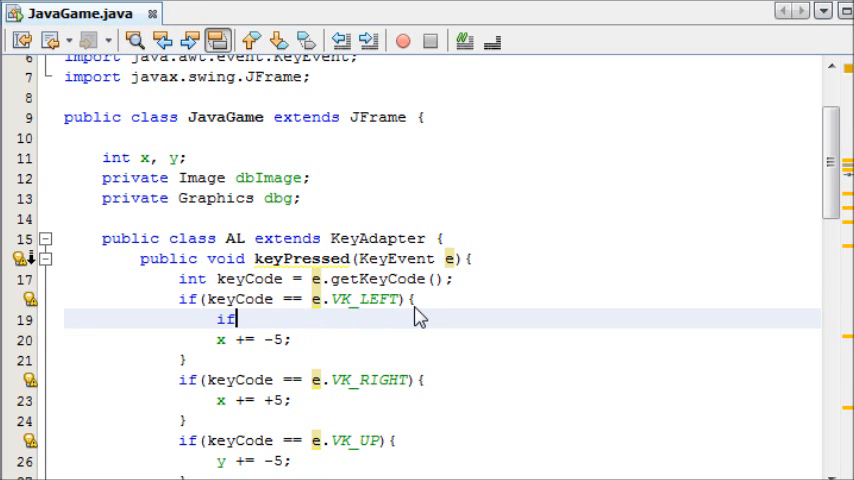
{"action": "type", "text": "(if"}
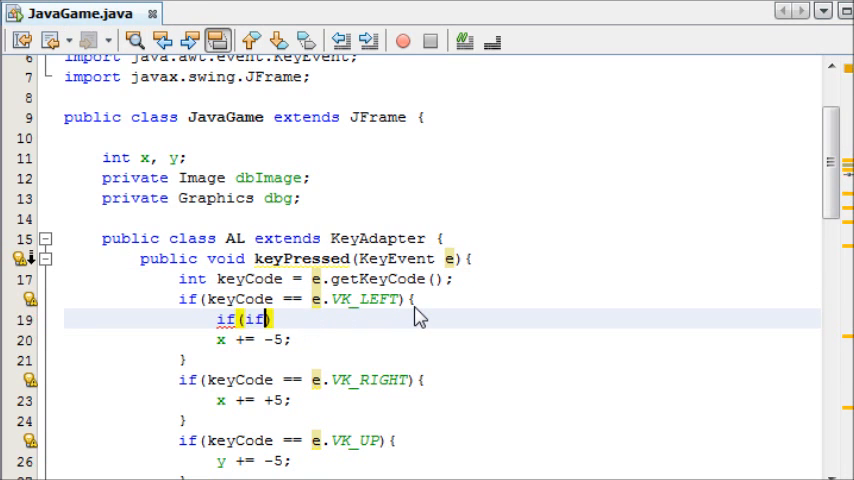
{"action": "type", "text": "x"}
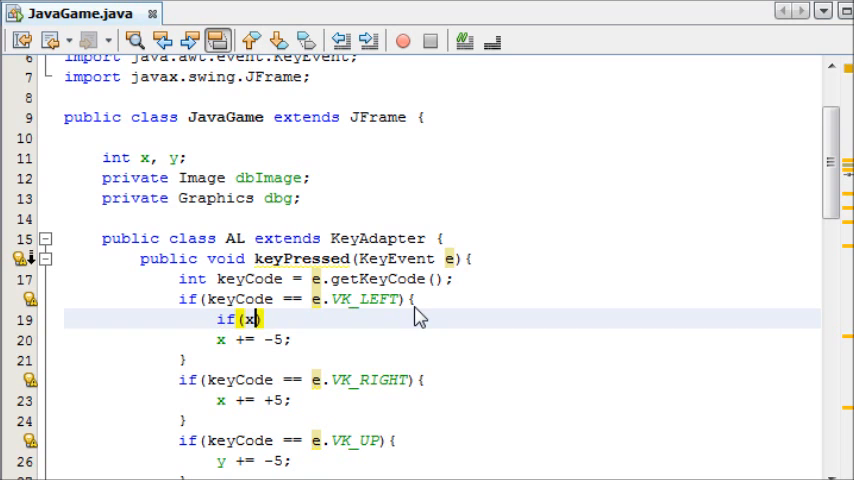
{"action": "type", "text": "<="}
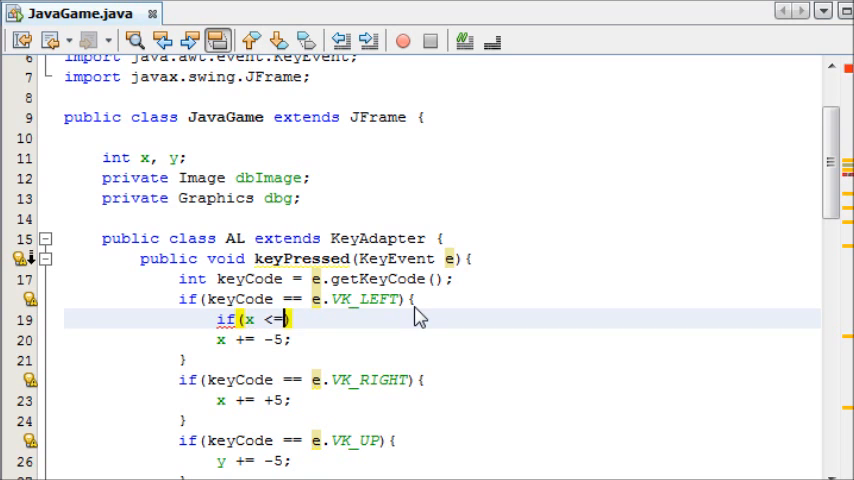
{"action": "type", "text": "0)"}
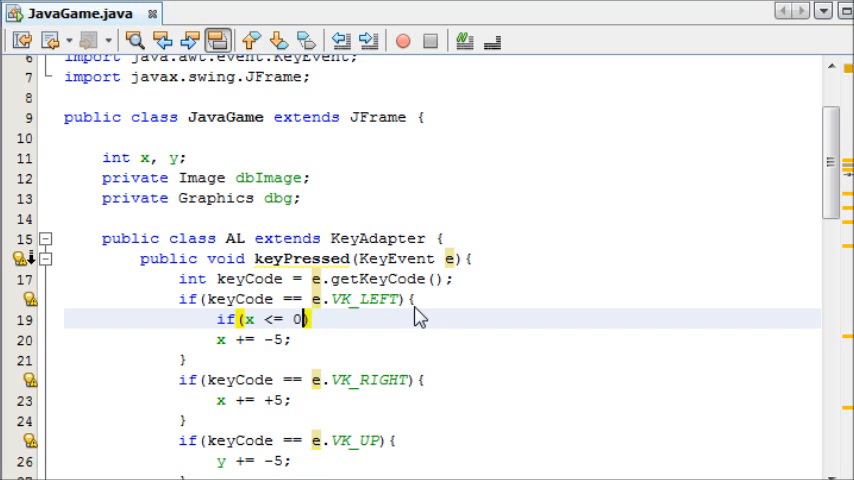
{"action": "type", "text": ")"}
{"action": "type", "text": "x = -"}
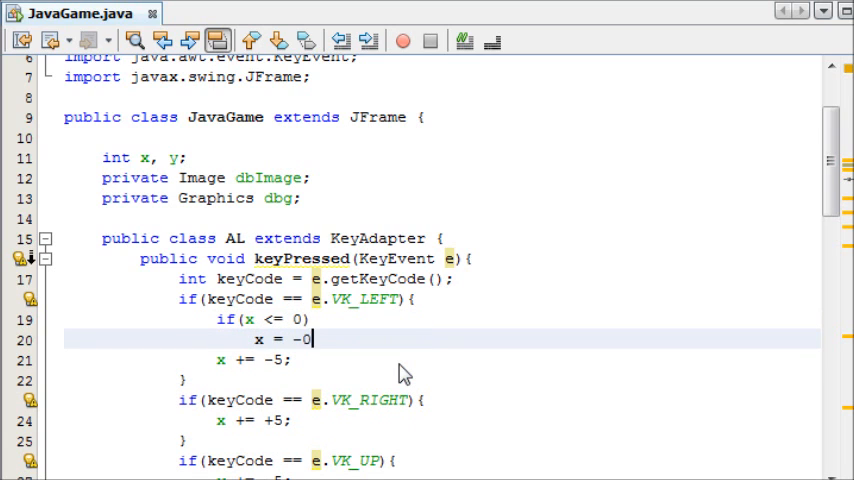
{"action": "type", "text": "0;"}
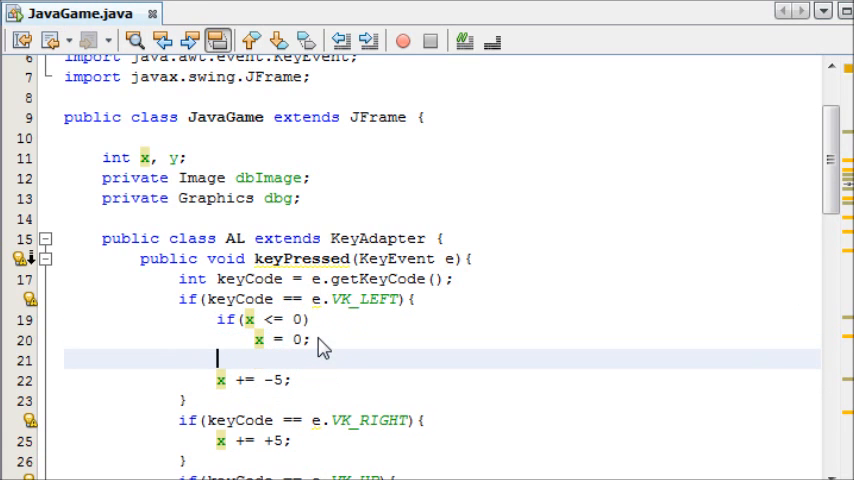
{"action": "type", "text": "else"}
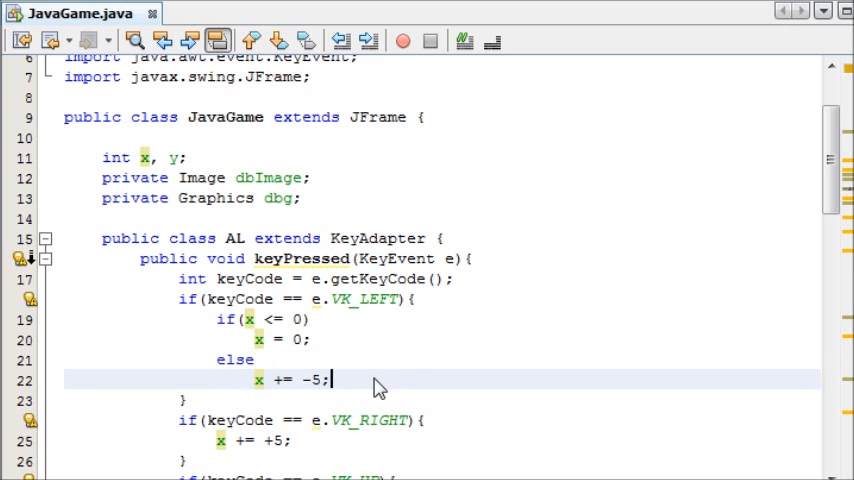
{"action": "scroll", "scroll_direction": "down", "scroll_amount": 3}
{"action": "type", "text": "if("}
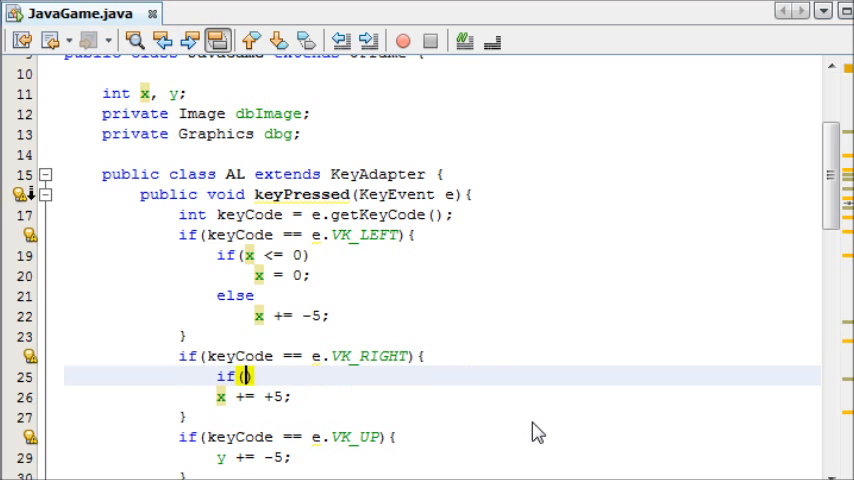
- Add 'if(x >= 230) x = 230; else' before x += +5 in the VK_RIGHT block
{"action": "type", "text": "x >="}
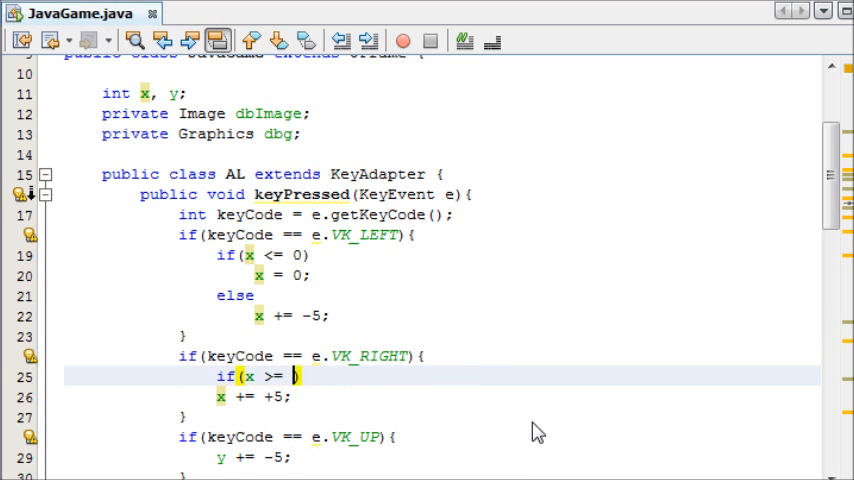
{"action": "type", "text": "250"}
{"action": "type", "text": "x ="}
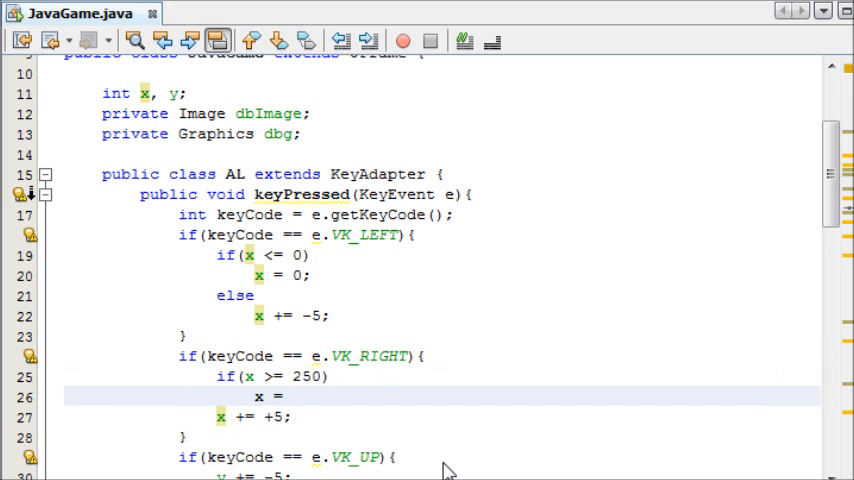
{"action": "left_click", "coordinate": [290, 397]}
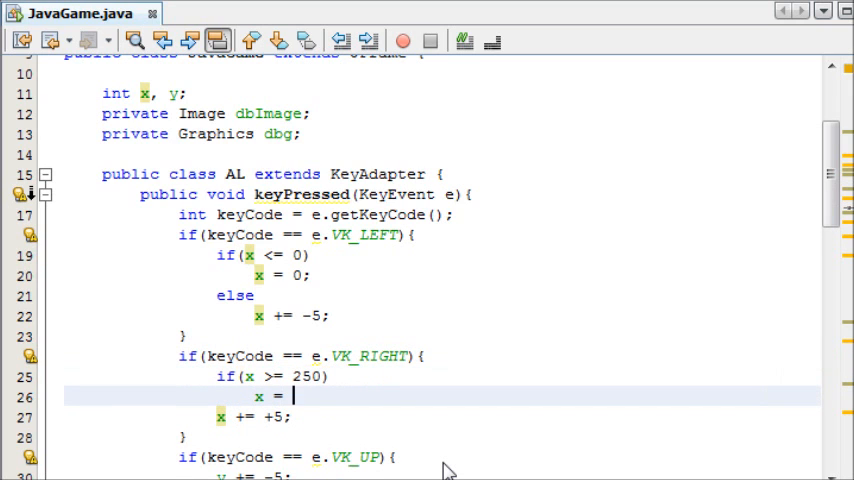
{"action": "type", "text": "250;"}
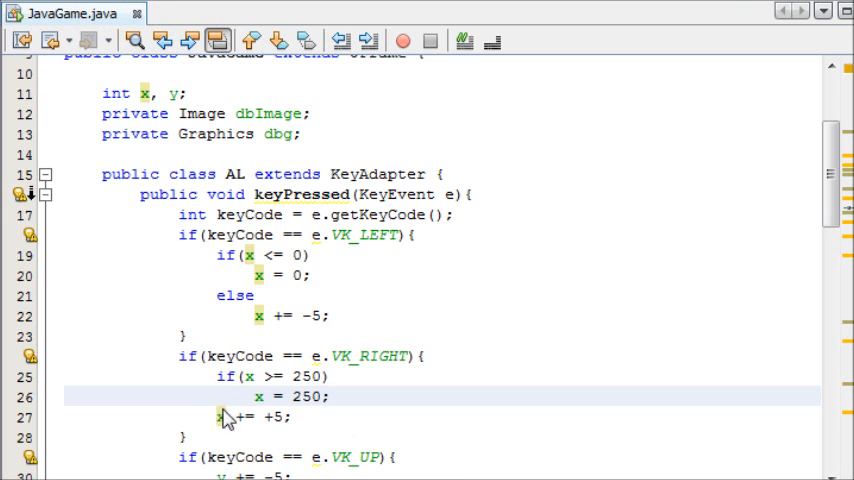
{"action": "type", "text": "else"}
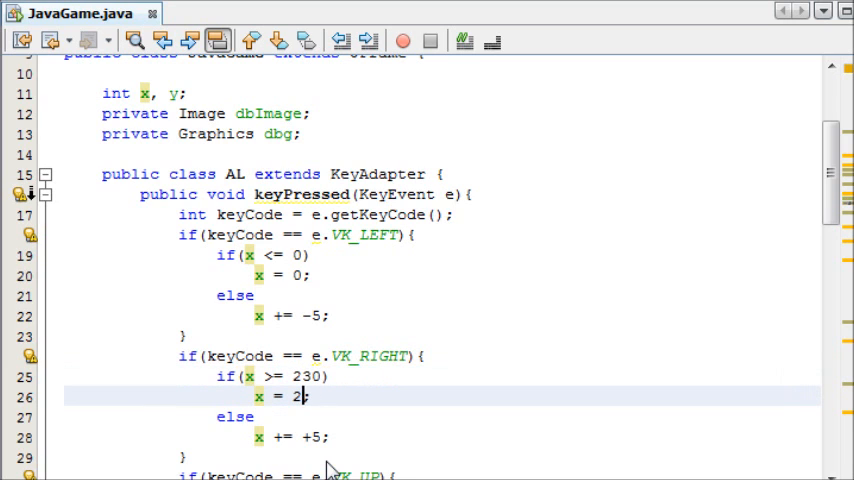
{"action": "type", "text": "30;"}
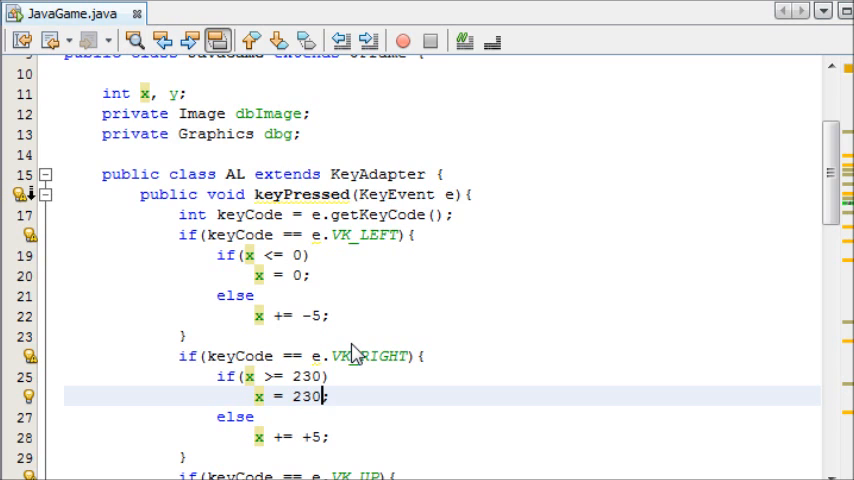
{"action": "scroll", "scroll_direction": "down", "scroll_amount": 3}
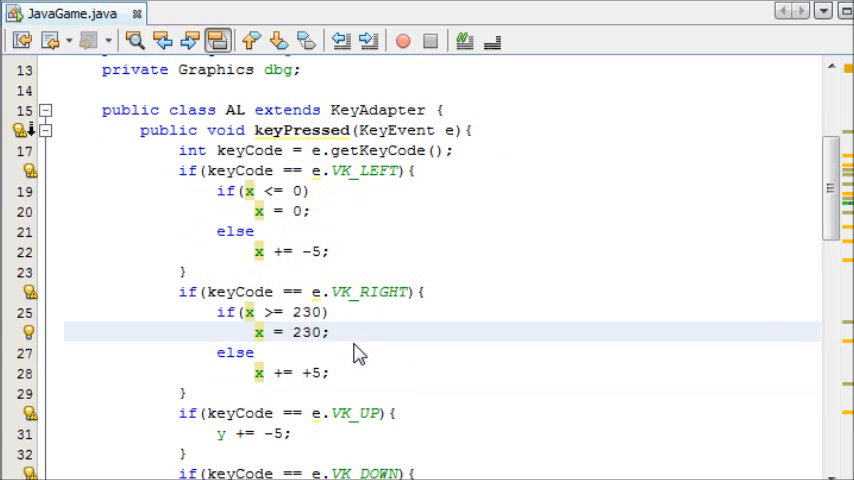
{"action": "mouse_move", "coordinate": [419, 418]}
{"action": "type", "text": "if("}
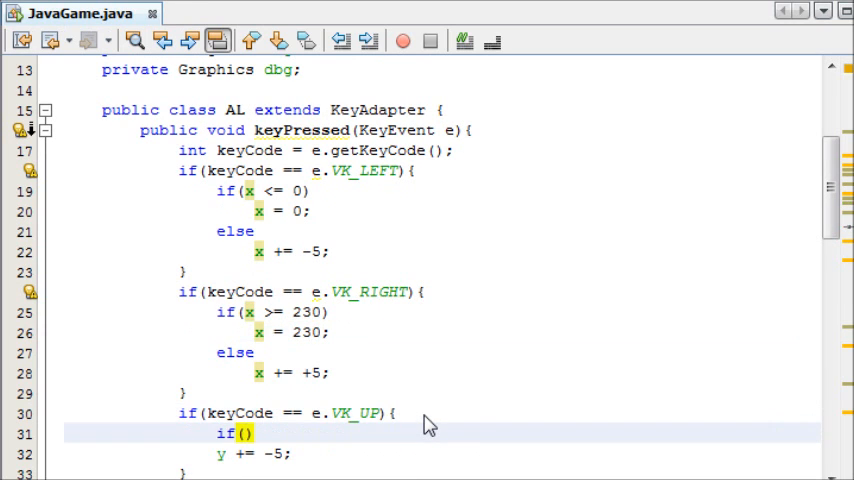
- Add 'if(y <= 20) y = 20; else' before y += -5 in the VK_UP block
{"action": "type", "text": "y"}
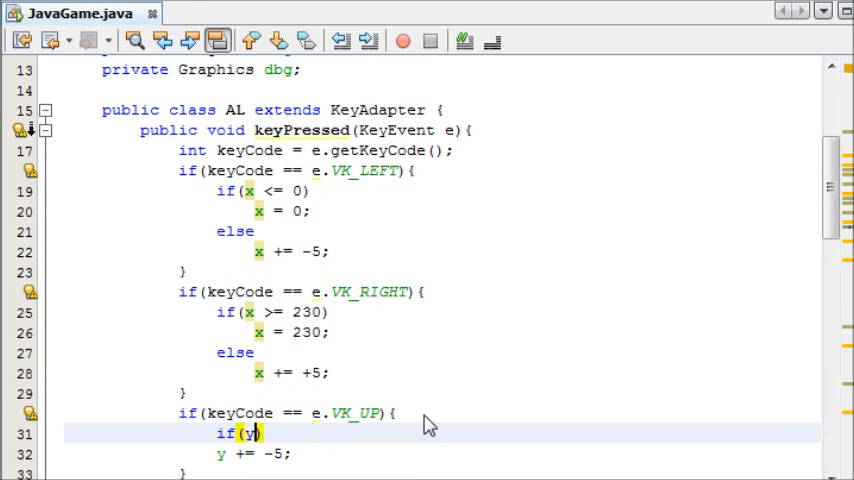
{"action": "type", "text": "<"}
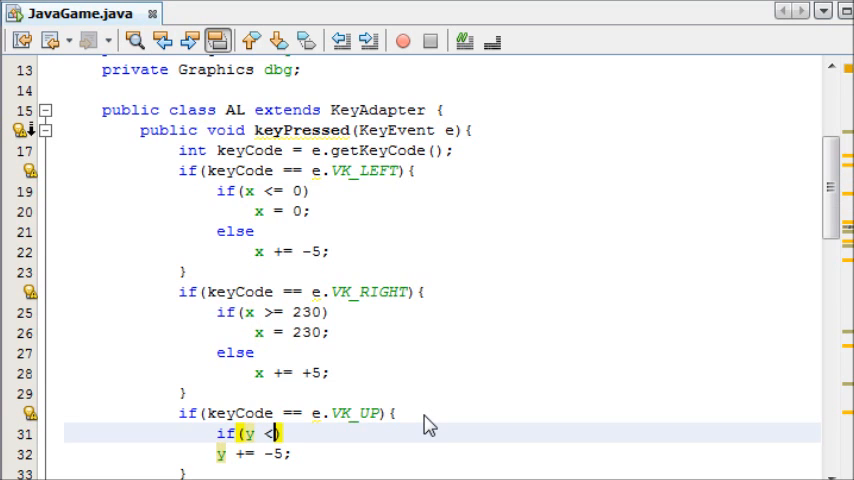
{"action": "type", "text": "= 0"}
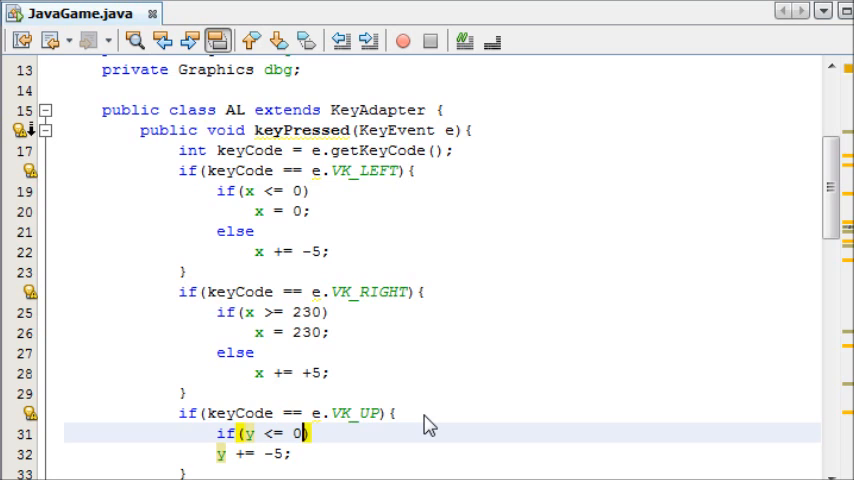
{"action": "type", "text": "2"}
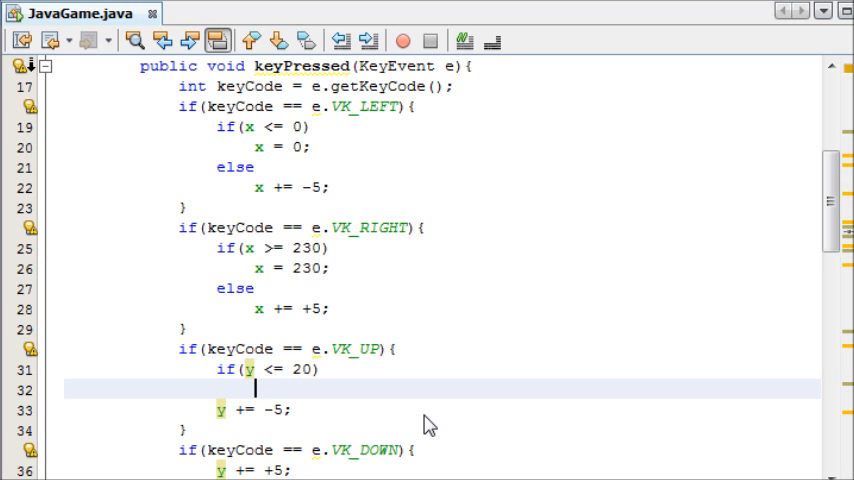
{"action": "type", "text": "y"}
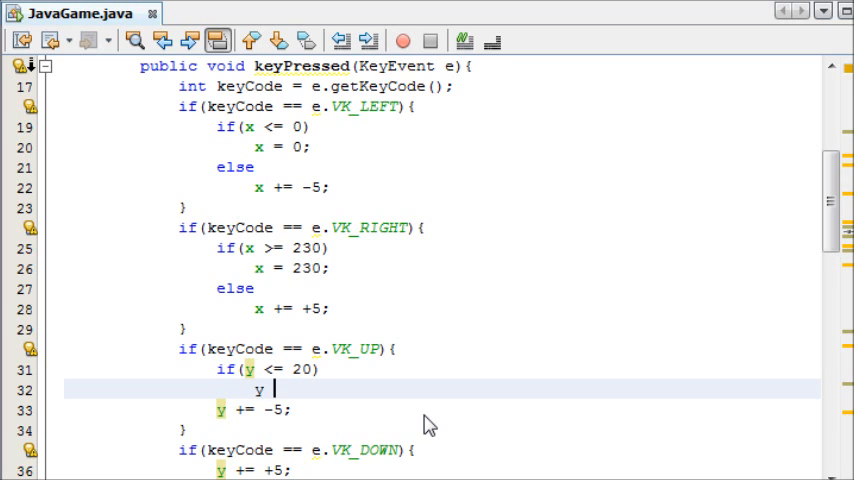
{"action": "type", "text": "= 20;"}
{"action": "type", "text": "else"}
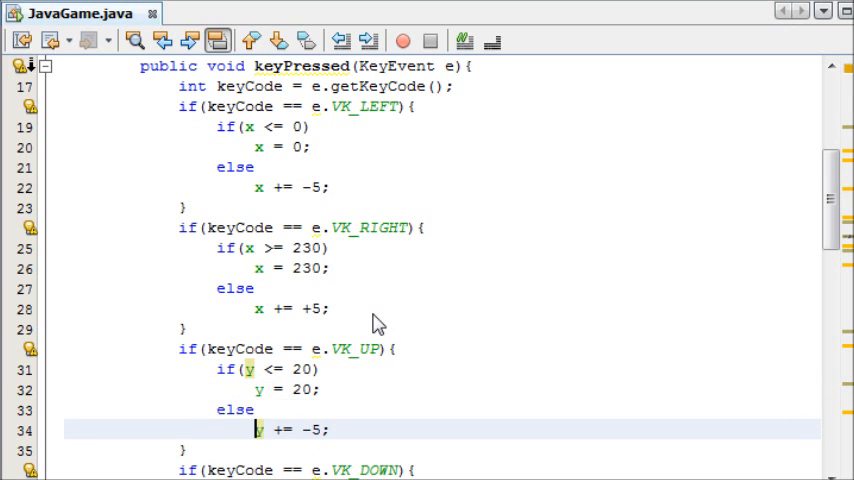
{"action": "scroll", "scroll_direction": "down", "scroll_amount": 3}
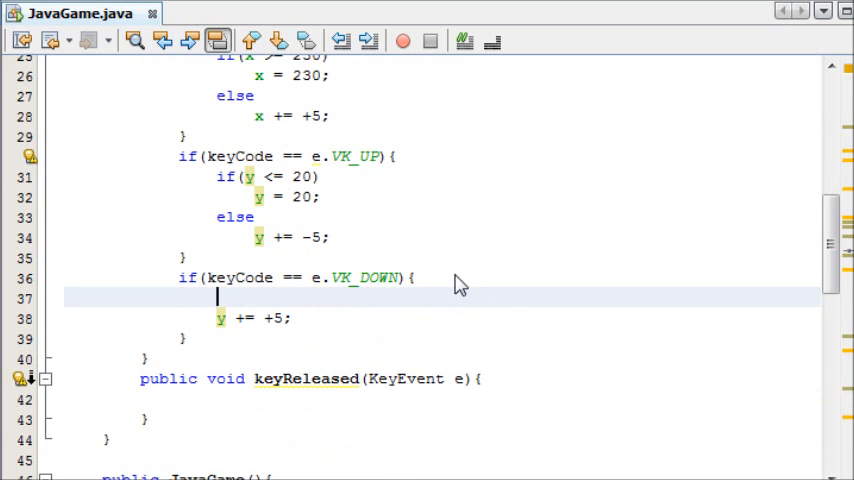
- Add 'if(y >= 230) y = 230; else' before y += +5 in the VK_DOWN block
{"action": "type", "text": "if(y"}
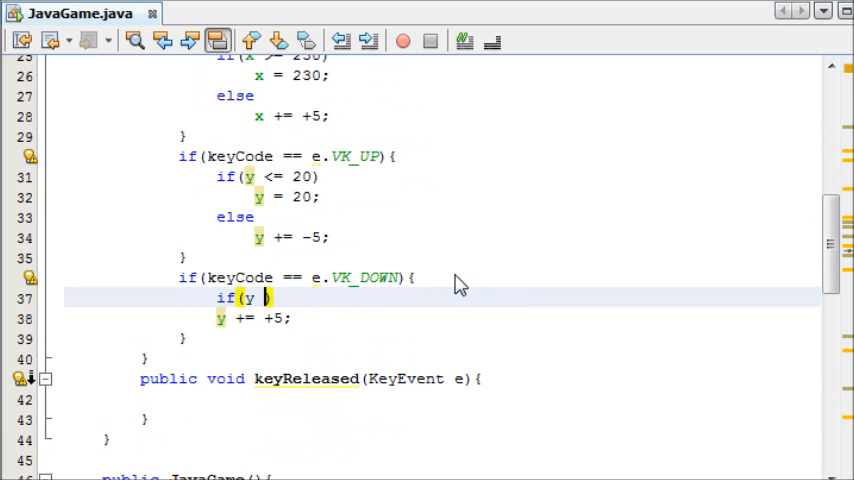
{"action": "type", "text": ">= 230"}
{"action": "type", "text": "y"}
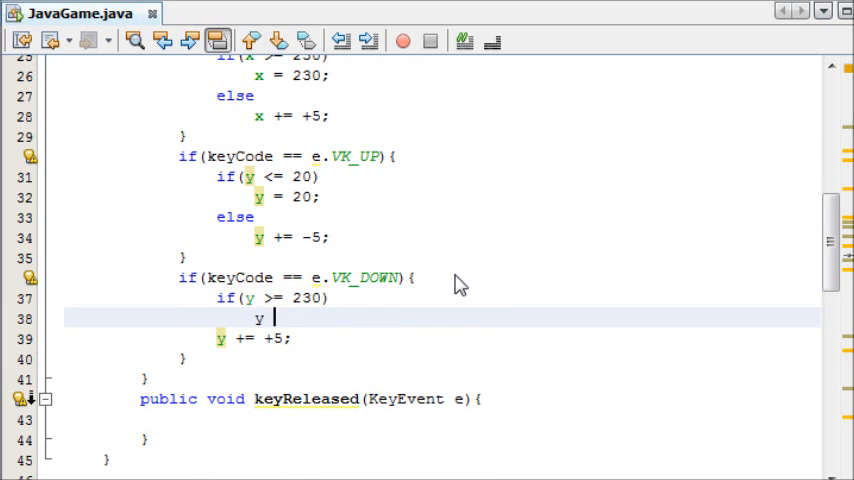
{"action": "type", "text": "=-"}
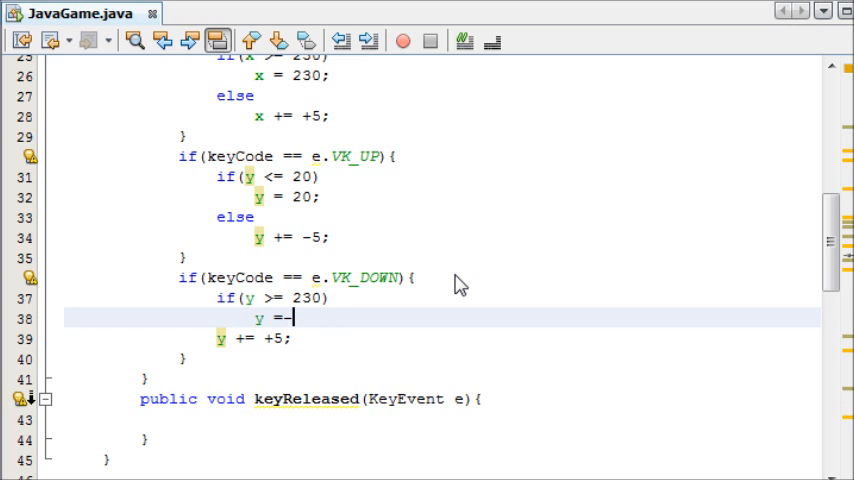
{"action": "type", "text": "230"}
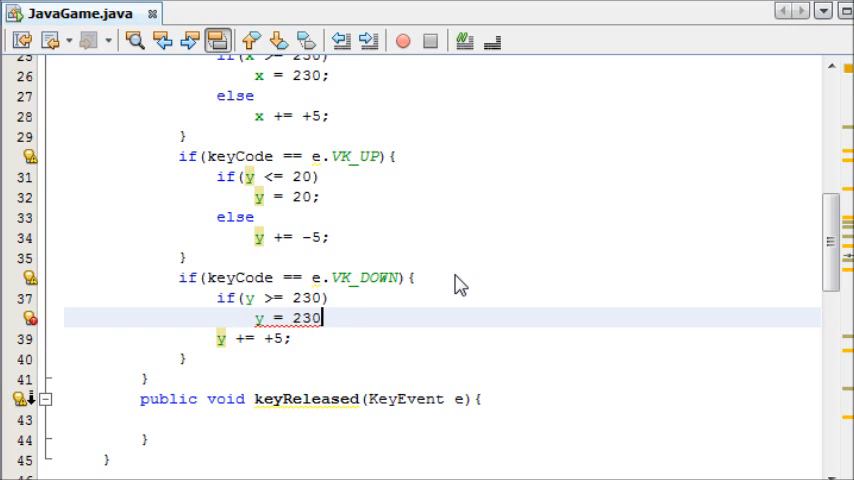
{"action": "type", "text": "else"}
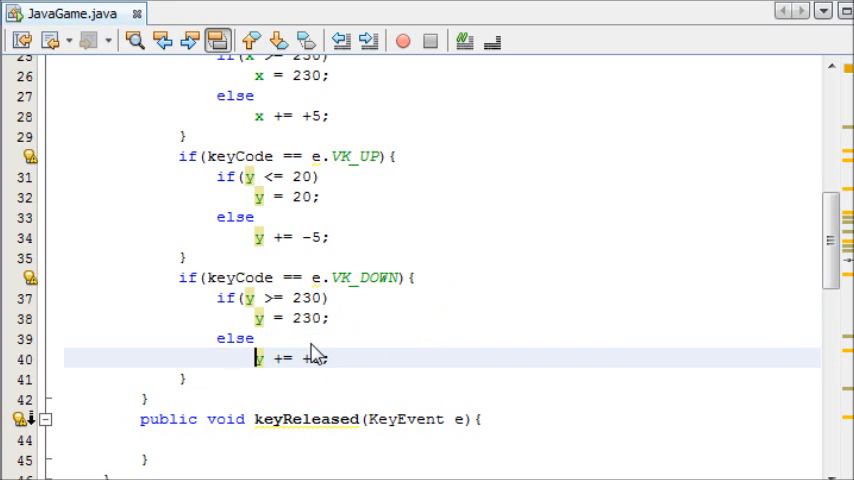
{"action": "scroll", "scroll_direction": "down", "scroll_amount": 3}
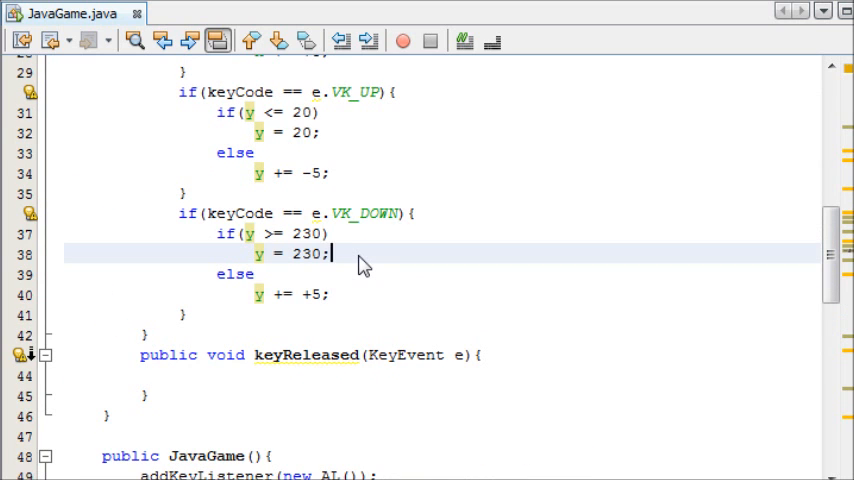
{"action": "mouse_move", "coordinate": [347, 150]}
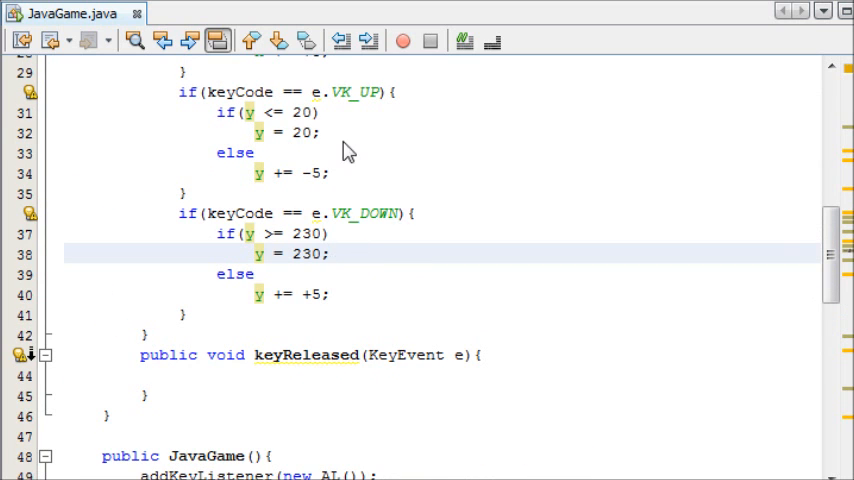
{"action": "scroll", "scroll_direction": "up", "scroll_amount": 3}
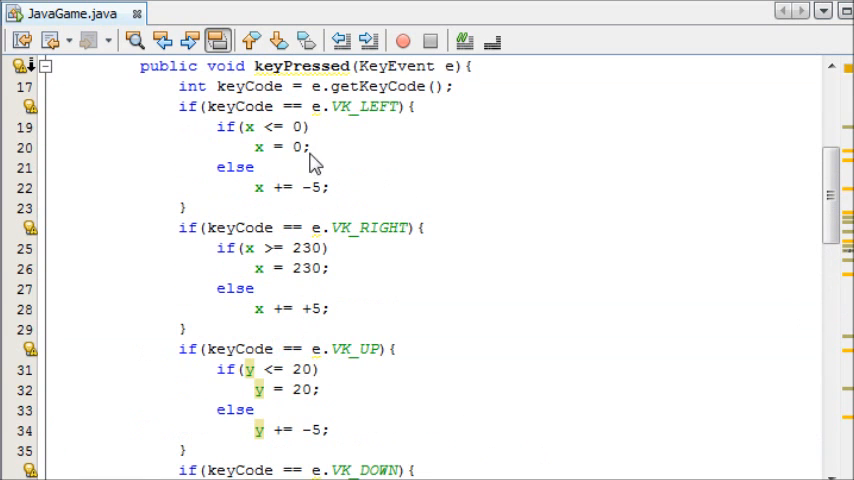
{"action": "scroll", "scroll_direction": "down", "scroll_amount": 3}
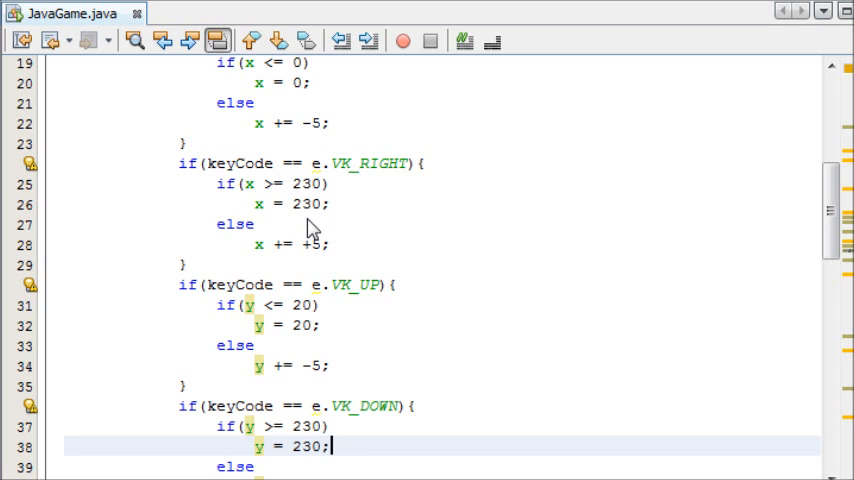
{"action": "scroll", "scroll_direction": "down", "scroll_amount": 3}
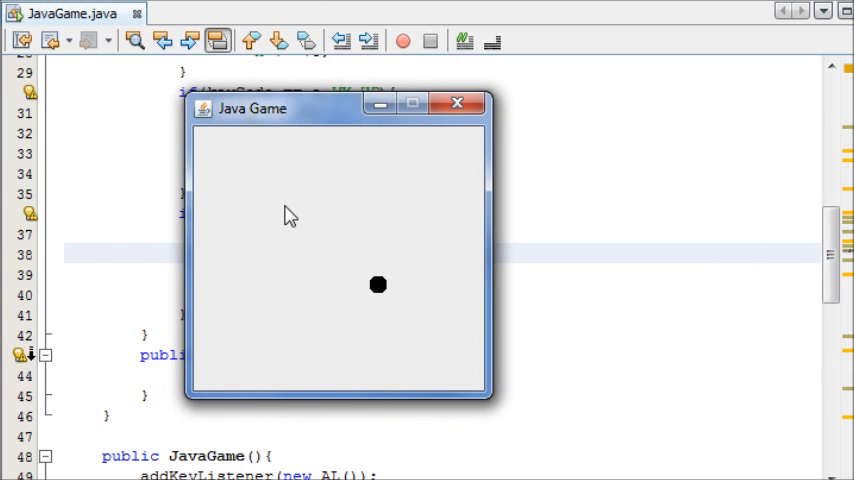
{"action": "mouse_move", "coordinate": [607, 235]}
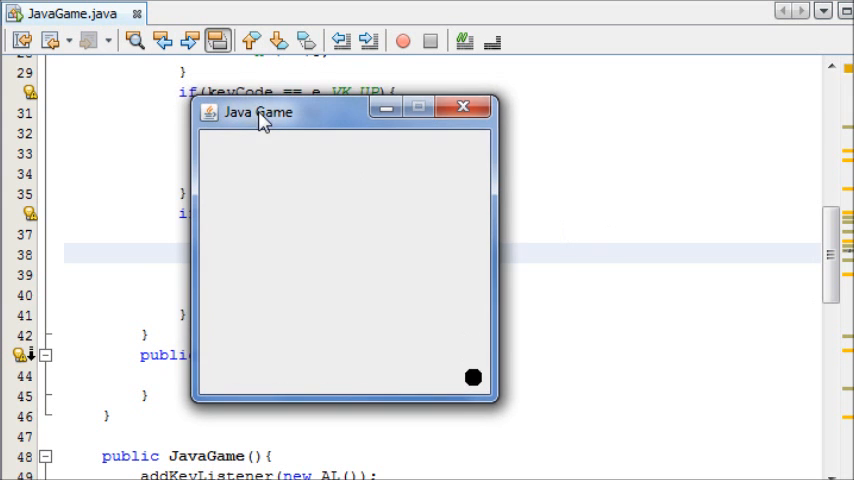
- Drag the Java Game window further left and move the ball up with the Up arrow
{"action": "left_click_drag", "start_coordinate": [258, 112], "coordinate": [127, 123]}
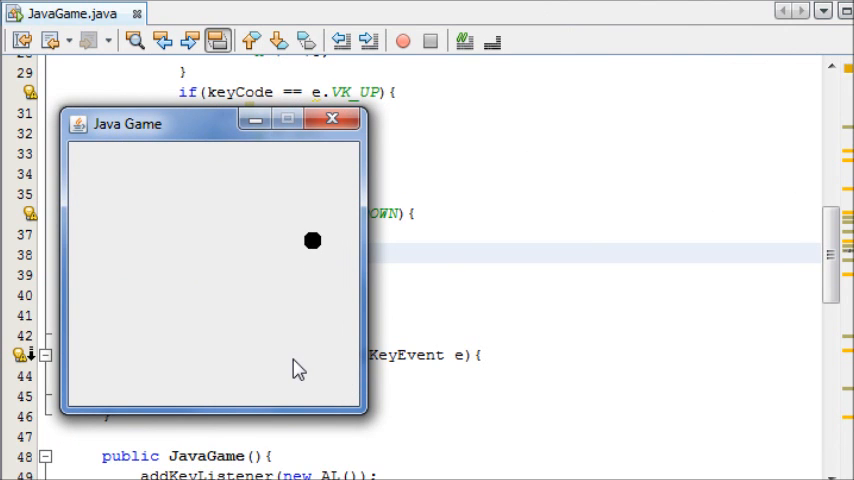
{"action": "key", "text": "Up"}
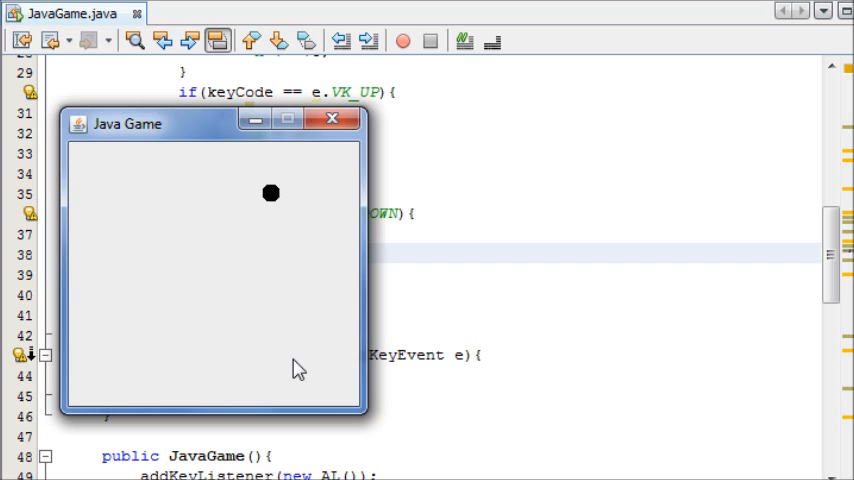